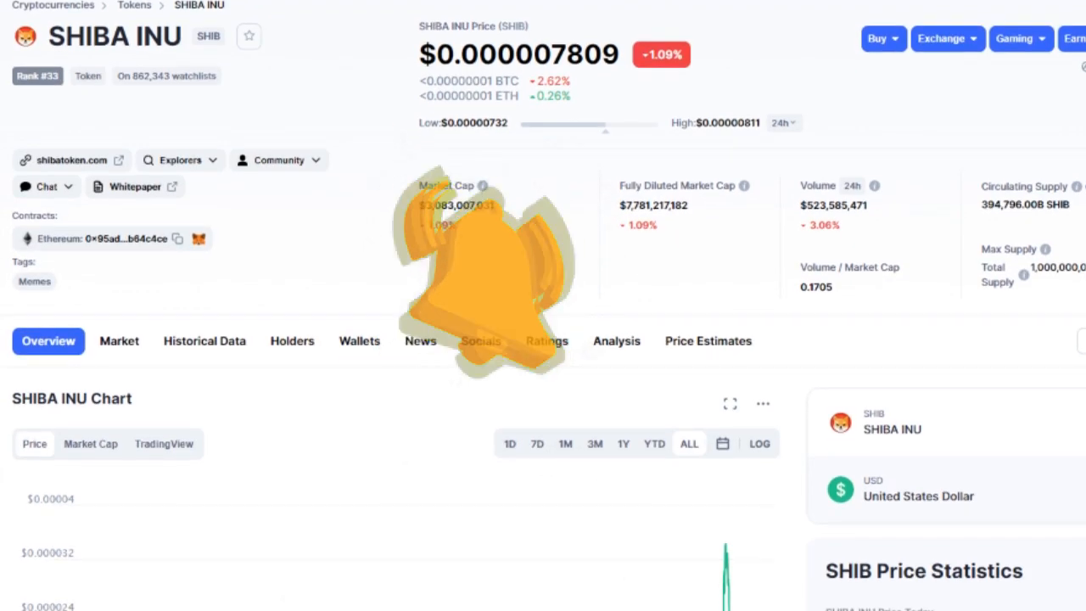
Scroll the Shiba Inu page down to the all-time SHIBA INU price chart around the May 2021 spike
{"action": "scroll", "scroll_direction": "down", "scroll_amount": 3}
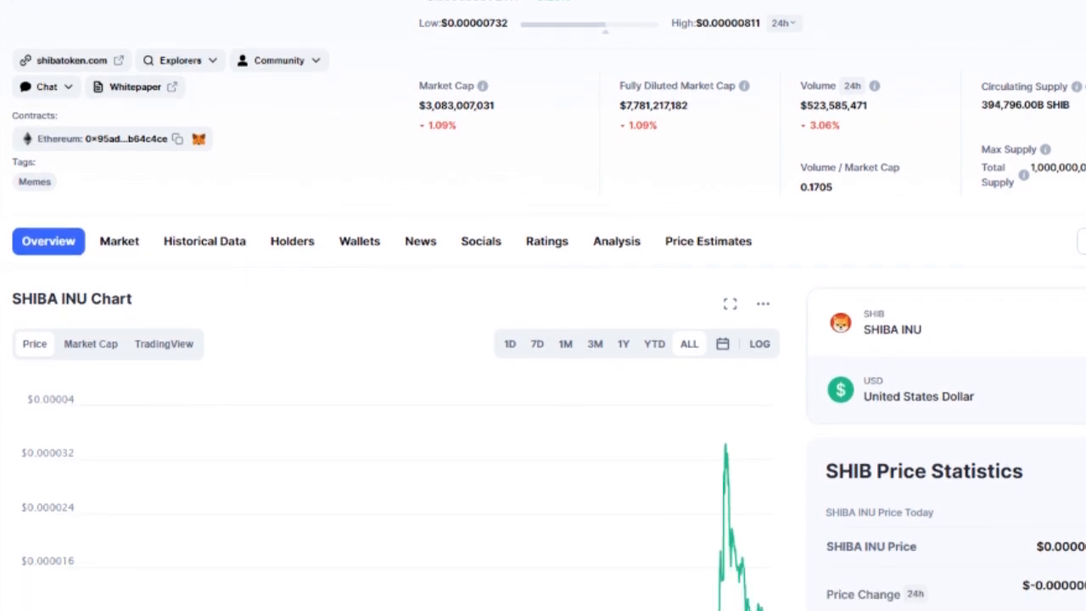
{"action": "scroll", "scroll_direction": "down", "scroll_amount": 3}
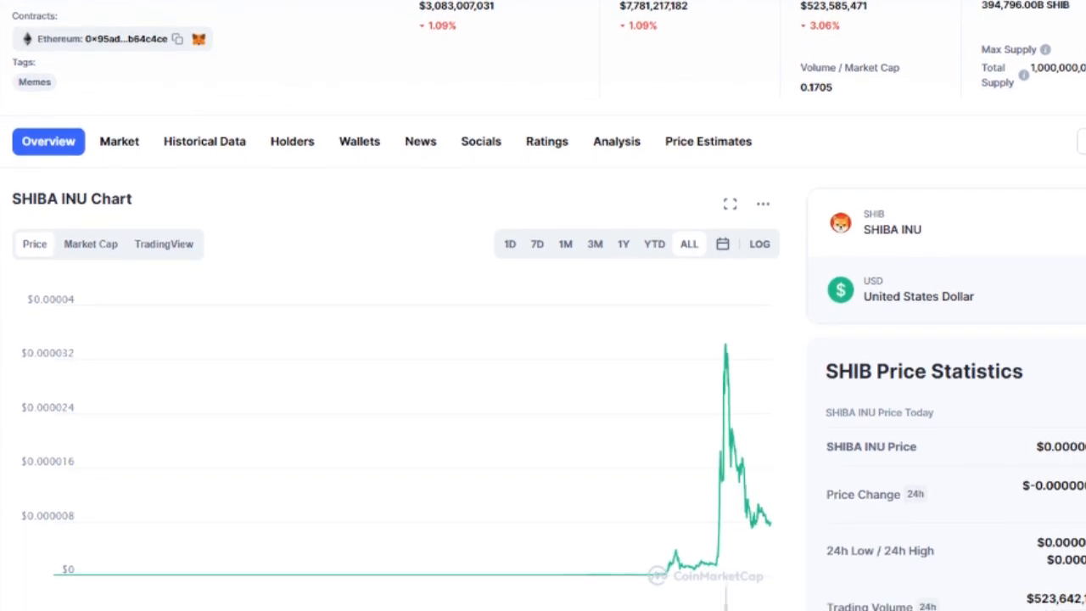
{"action": "scroll", "scroll_direction": "down", "scroll_amount": 3}
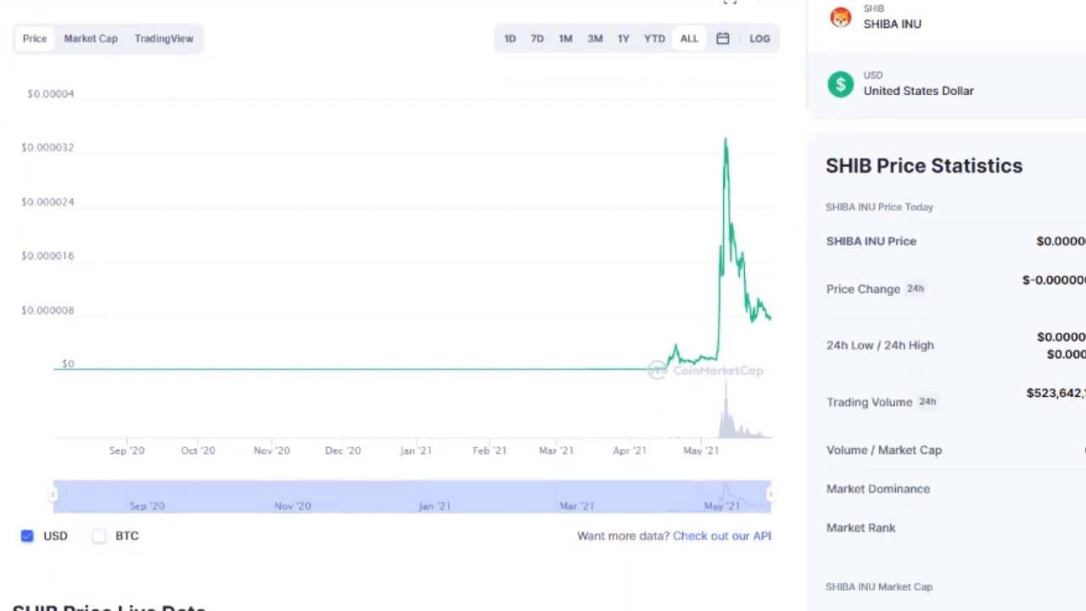
{"action": "mouse_move", "coordinate": [734, 331]}
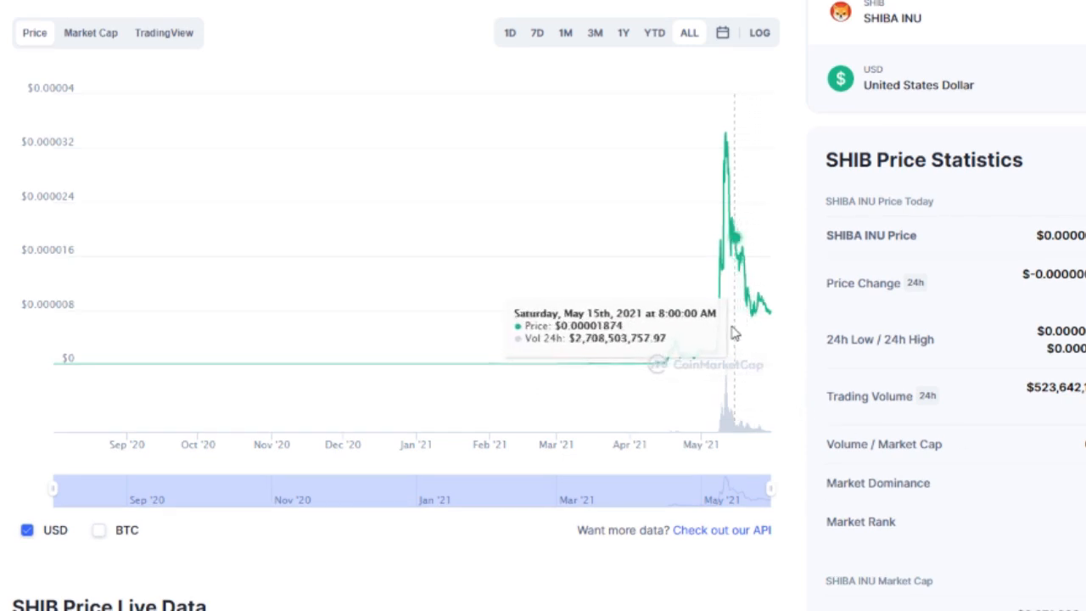
{"action": "mouse_move", "coordinate": [687, 325]}
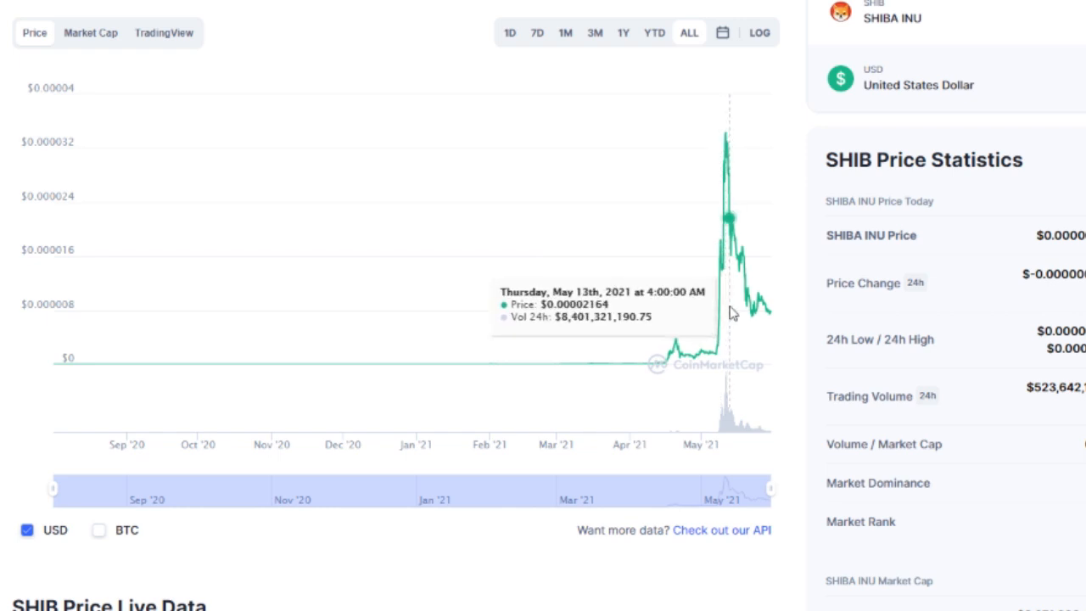
{"action": "mouse_move", "coordinate": [755, 309]}
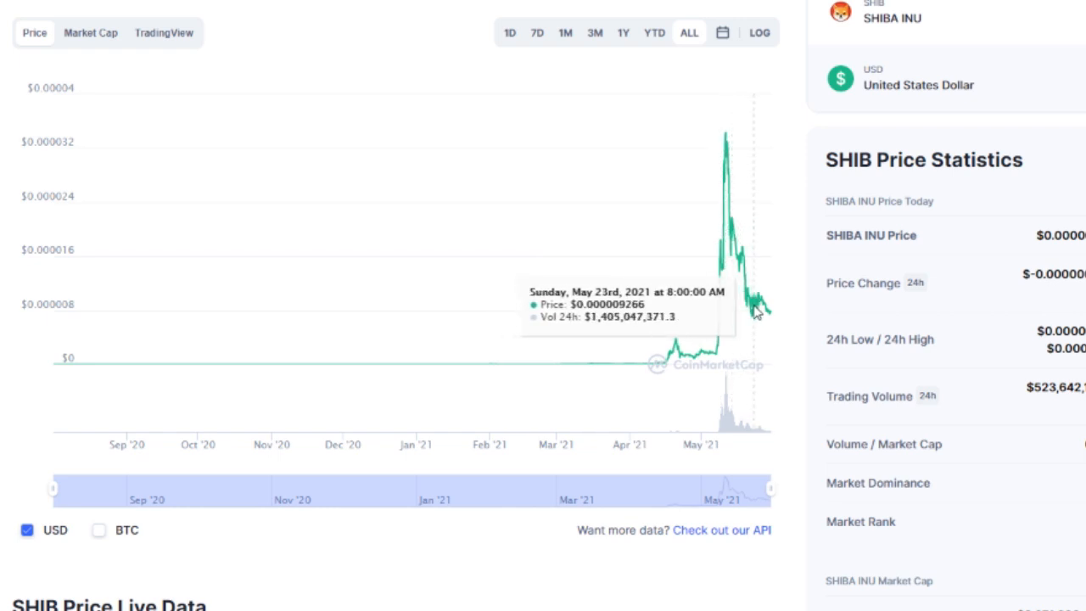
{"action": "mouse_move", "coordinate": [767, 306]}
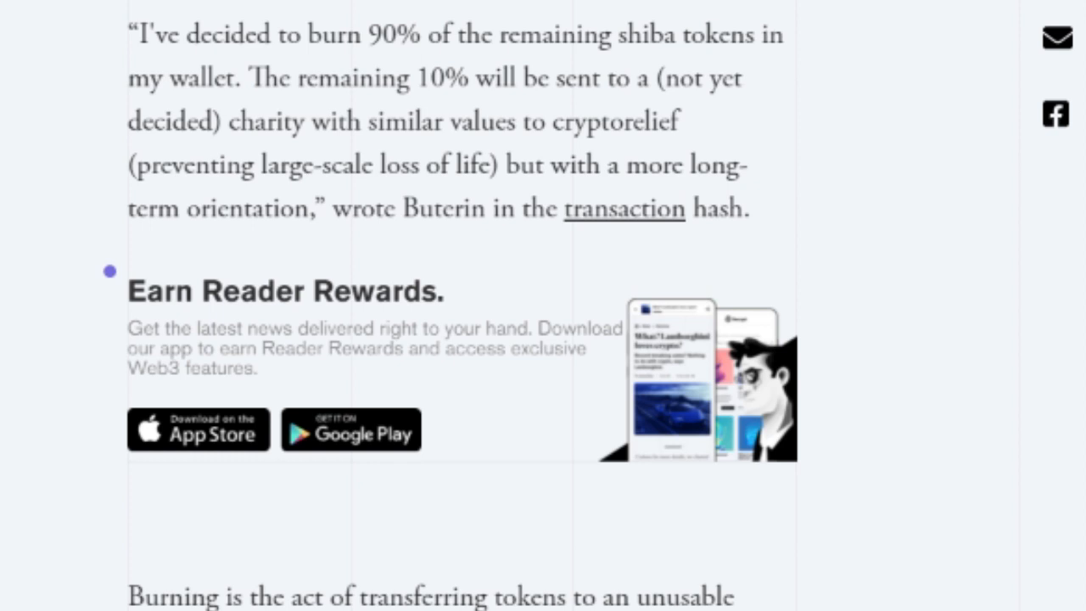
Scroll the article past the Reader Rewards banner to the paragraphs on burning SHIB
{"action": "scroll", "scroll_direction": "down", "scroll_amount": 3}
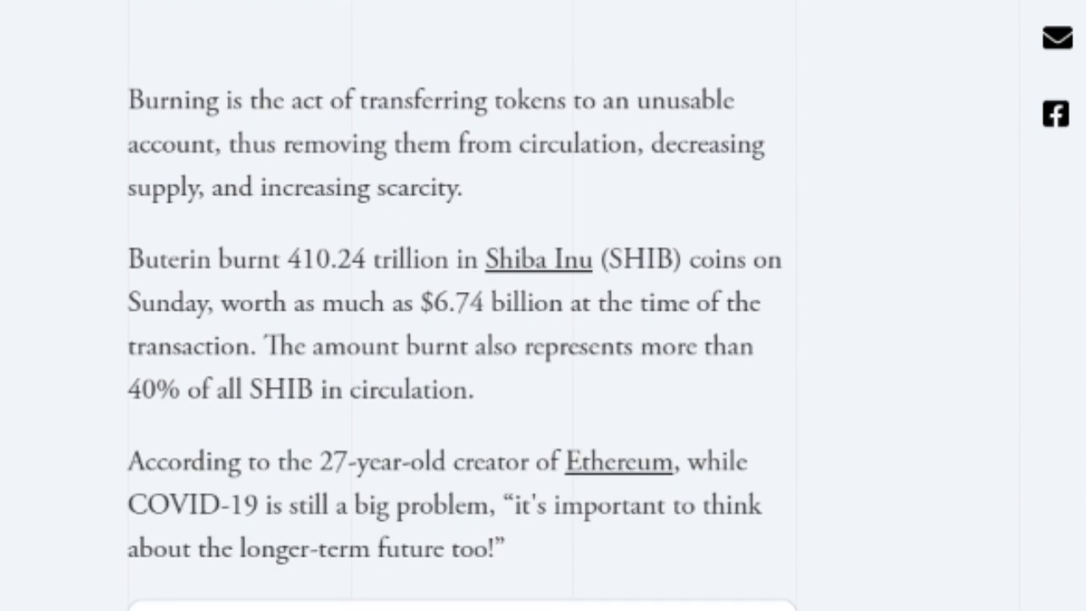
{"action": "scroll", "scroll_direction": "down", "scroll_amount": 3}
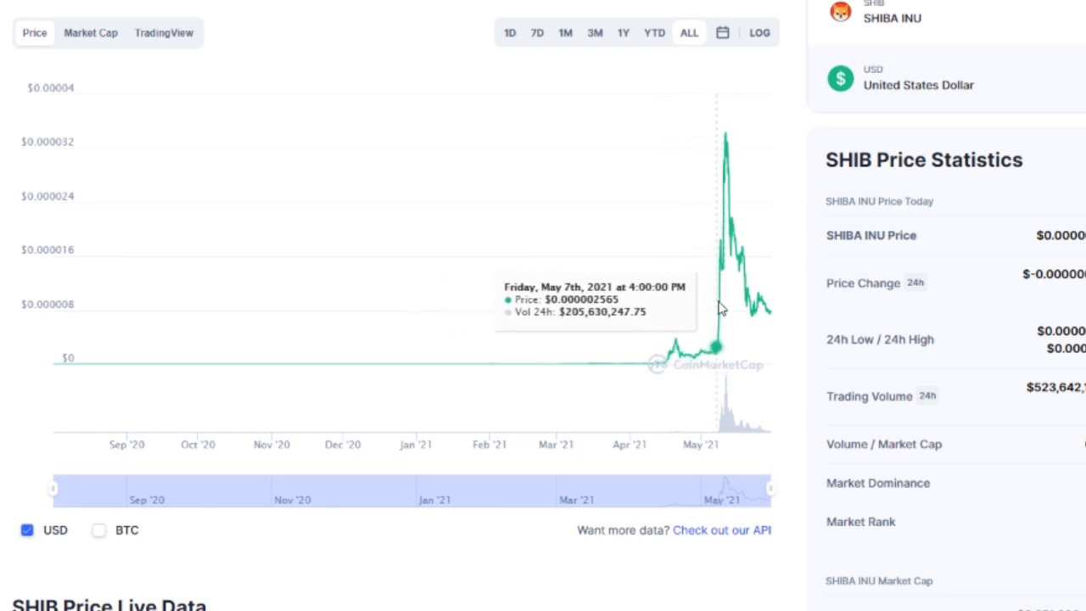
{"action": "mouse_move", "coordinate": [755, 298]}
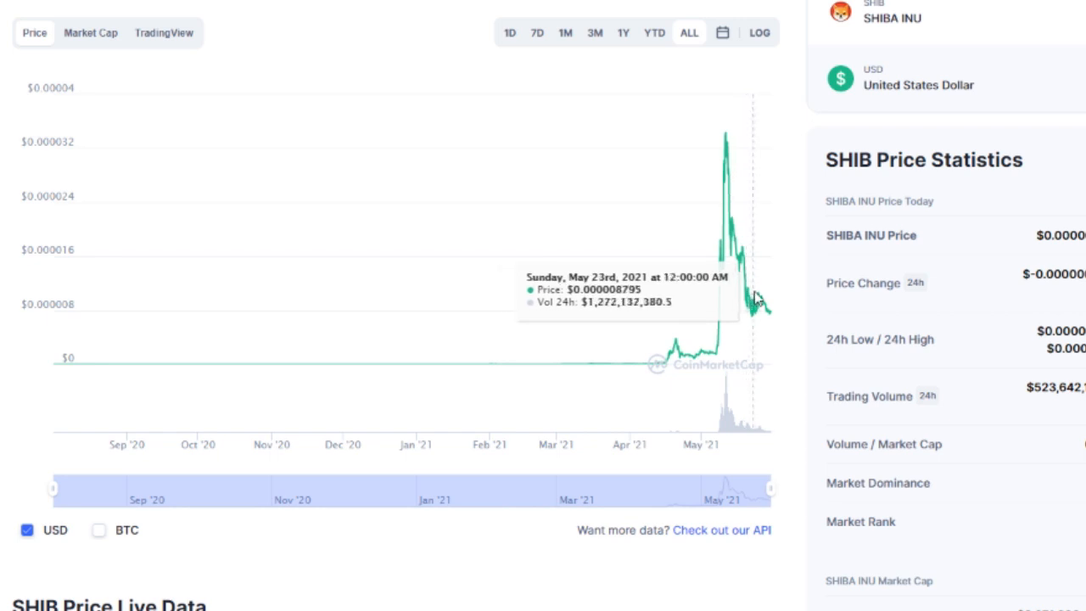
{"action": "mouse_move", "coordinate": [745, 292]}
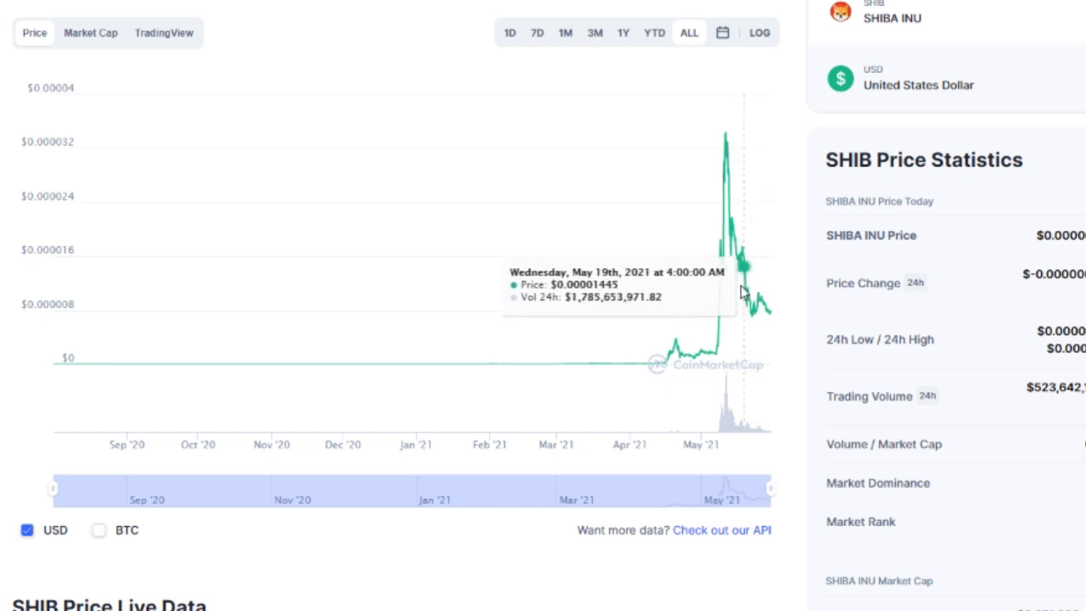
{"action": "mouse_move", "coordinate": [682, 285]}
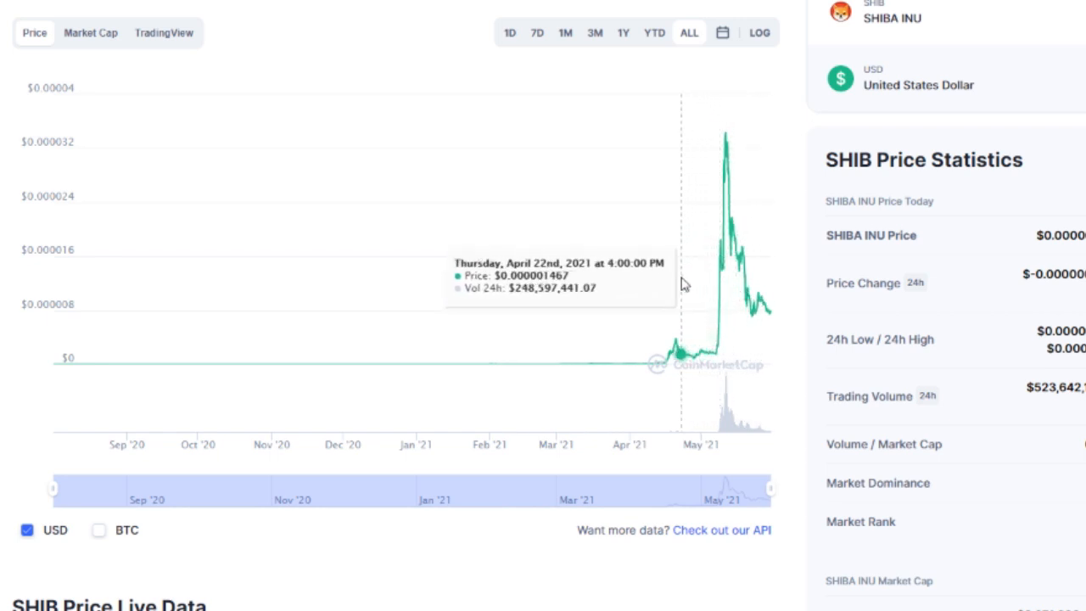
{"action": "mouse_move", "coordinate": [721, 258]}
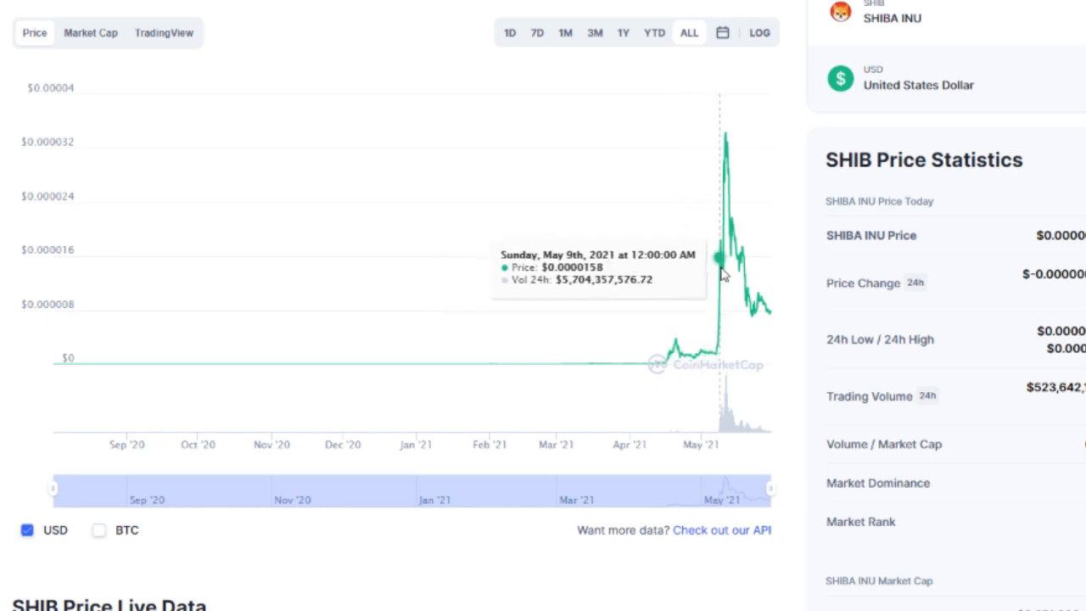
{"action": "mouse_move", "coordinate": [767, 273]}
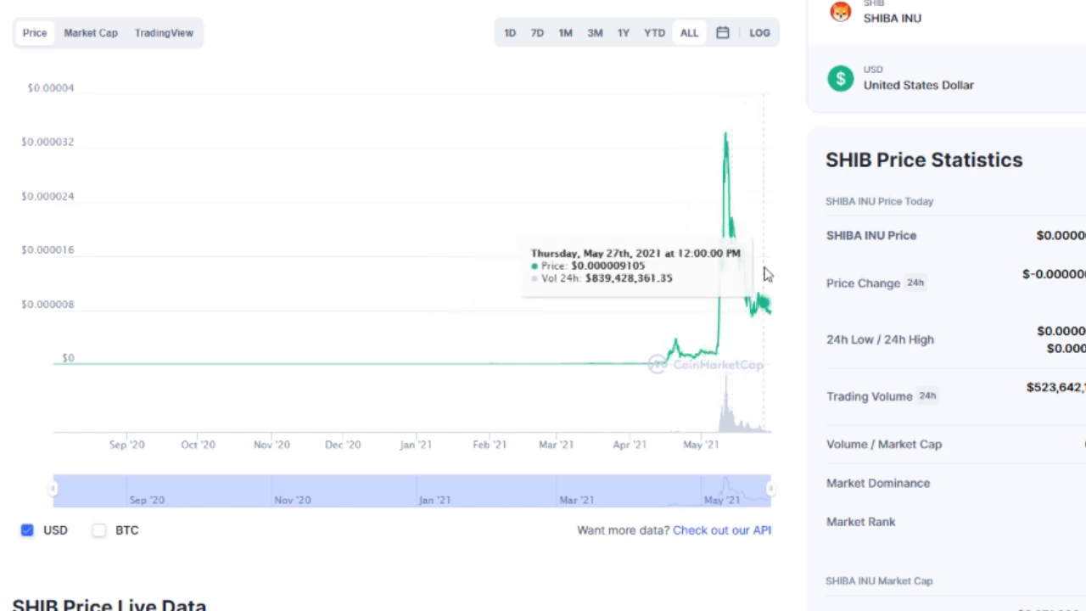
{"action": "mouse_move", "coordinate": [711, 278]}
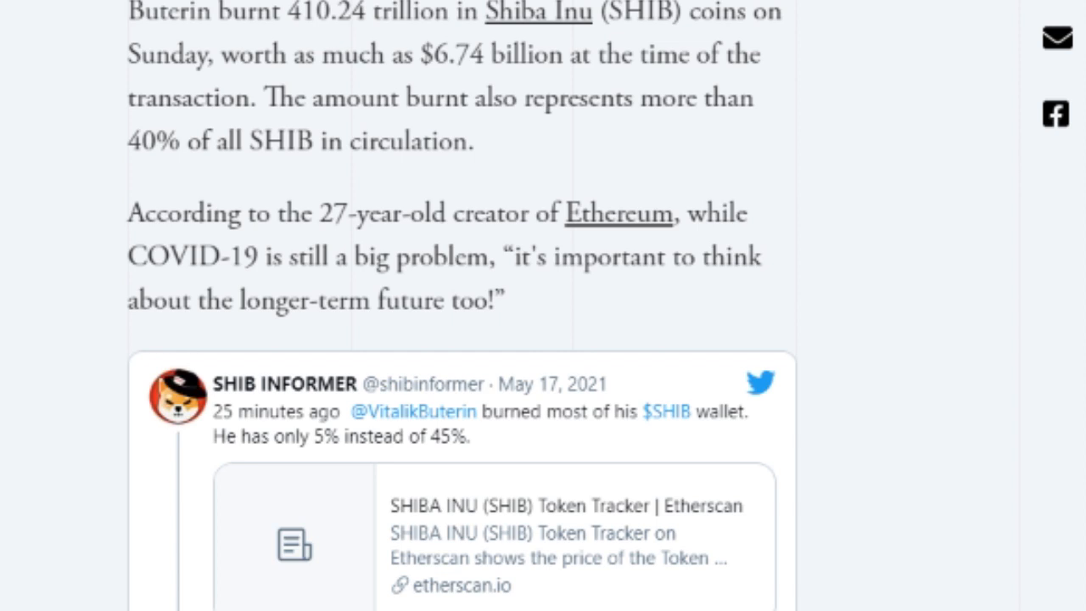
Scroll past the SHIB INFORMER and VB Goat tweets to the 'SHIB token jumps on burn news' heading
{"action": "scroll", "scroll_direction": "down", "scroll_amount": 3}
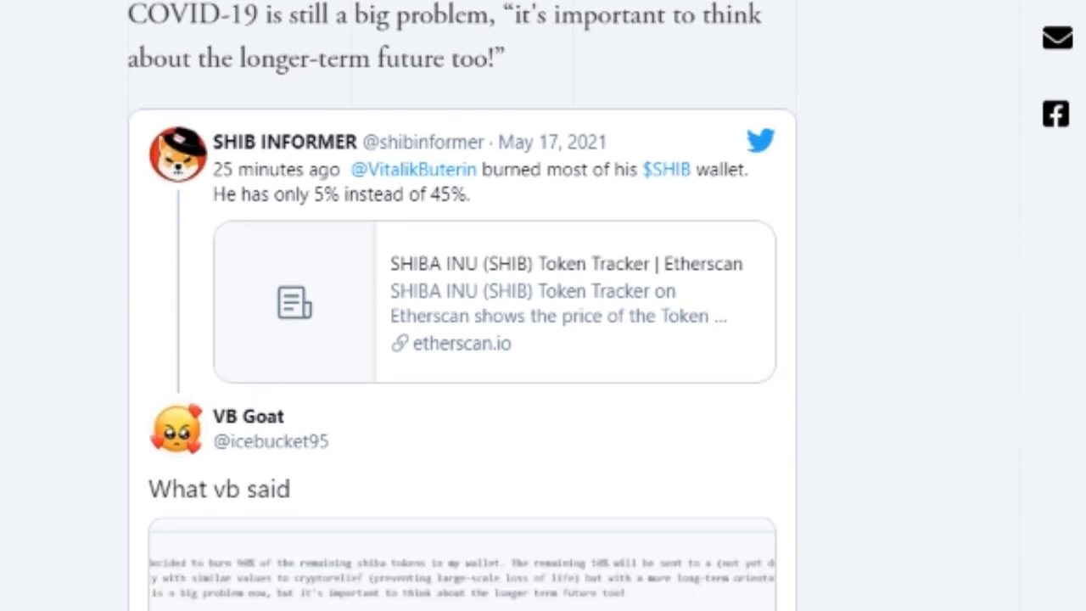
{"action": "scroll", "scroll_direction": "down", "scroll_amount": 3}
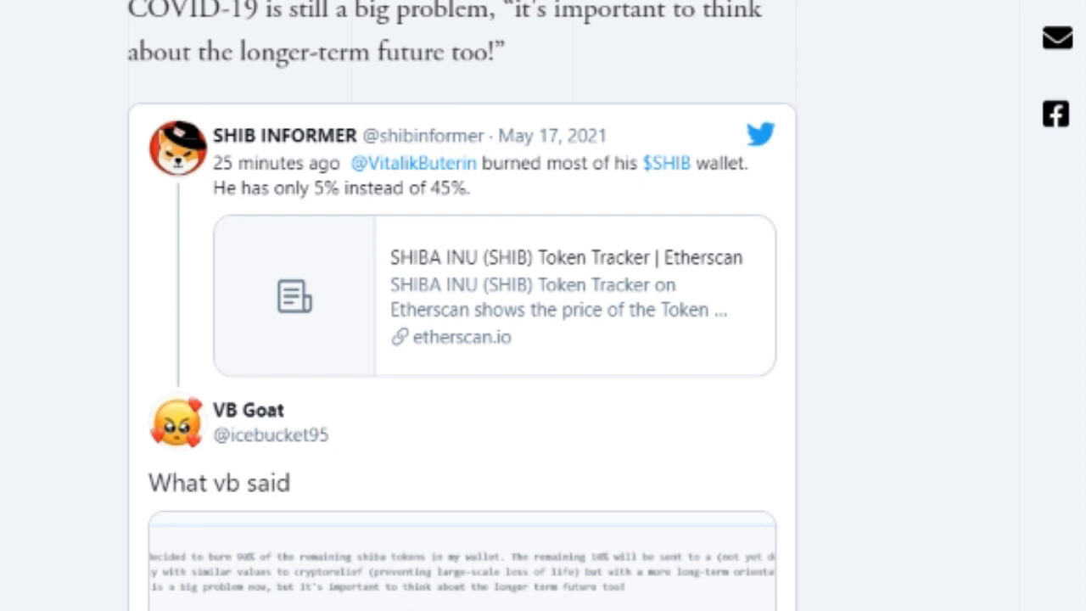
{"action": "scroll", "scroll_direction": "down", "scroll_amount": 3}
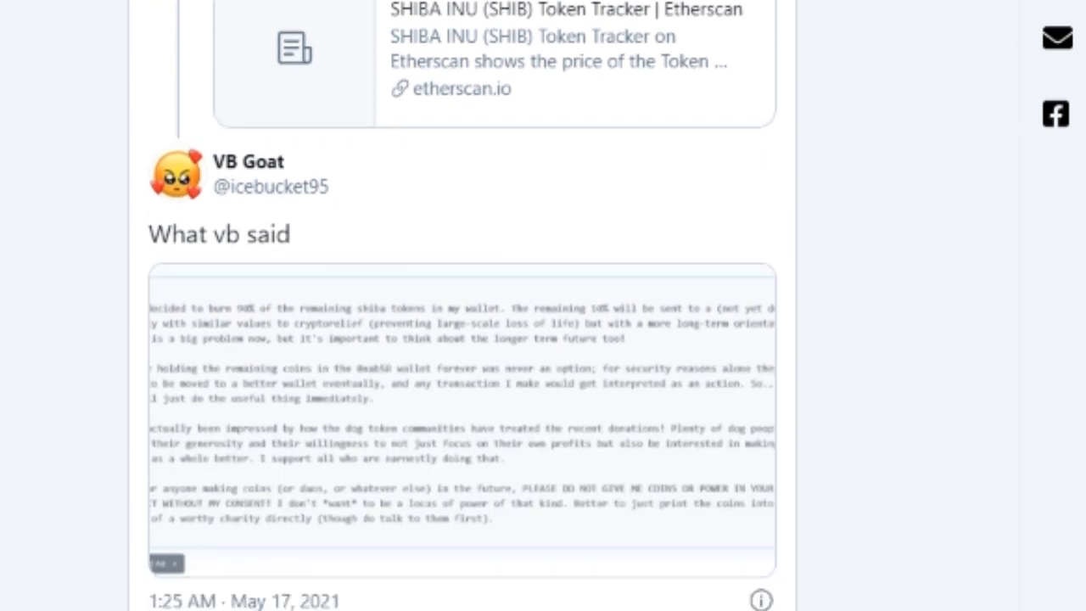
{"action": "scroll", "scroll_direction": "down", "scroll_amount": 3}
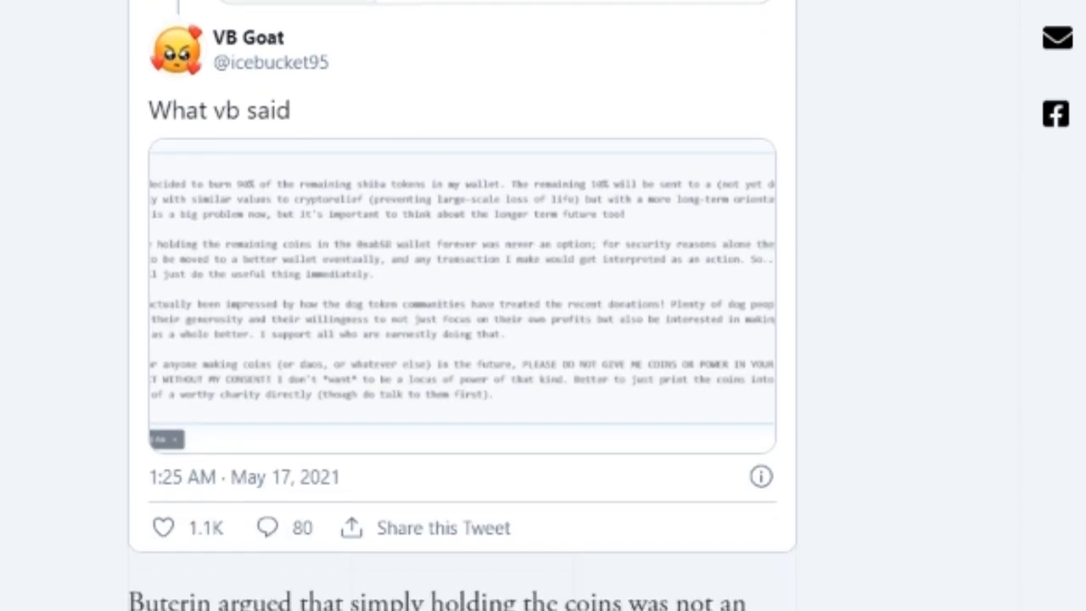
{"action": "scroll", "scroll_direction": "down", "scroll_amount": 3}
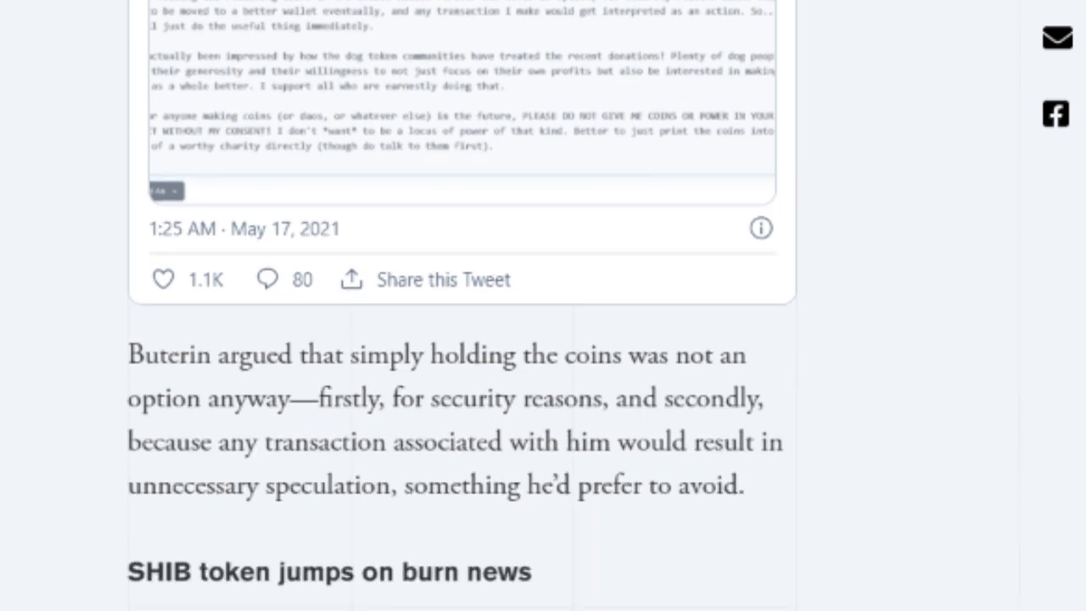
{"action": "scroll", "scroll_direction": "down", "scroll_amount": 3}
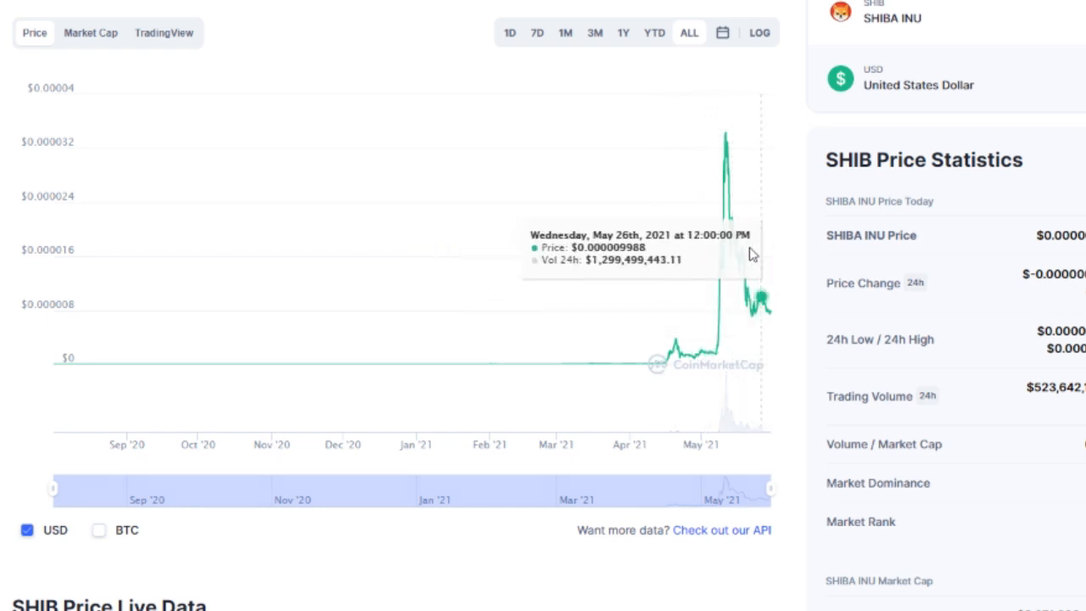
Switch the SHIB chart to the TradingView daily candlestick view for SHIB/TetherUS
{"action": "left_click", "coordinate": [163, 32]}
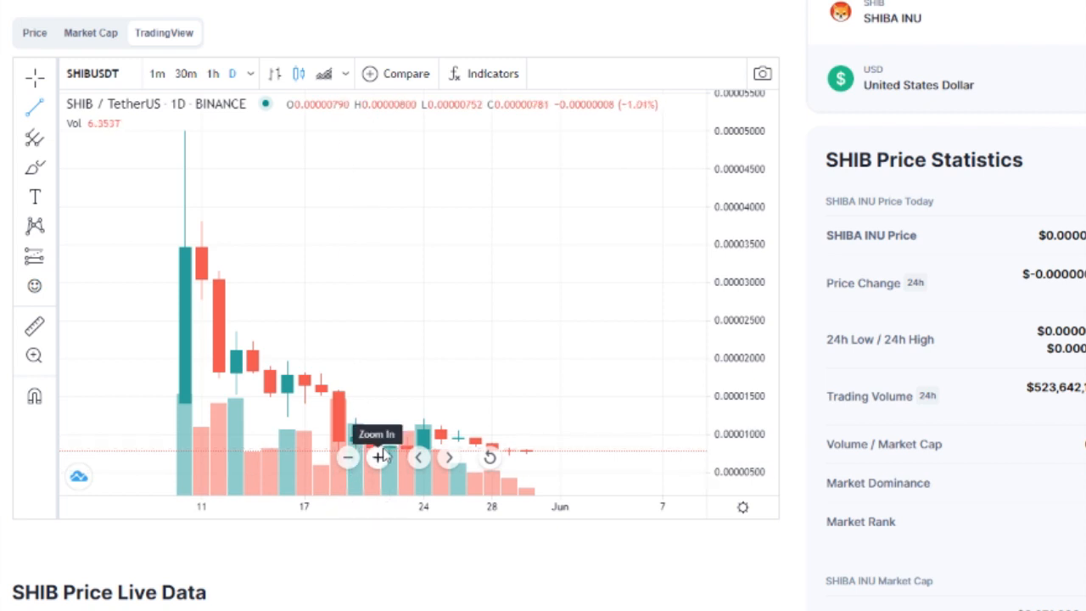
{"action": "left_click", "coordinate": [376, 458]}
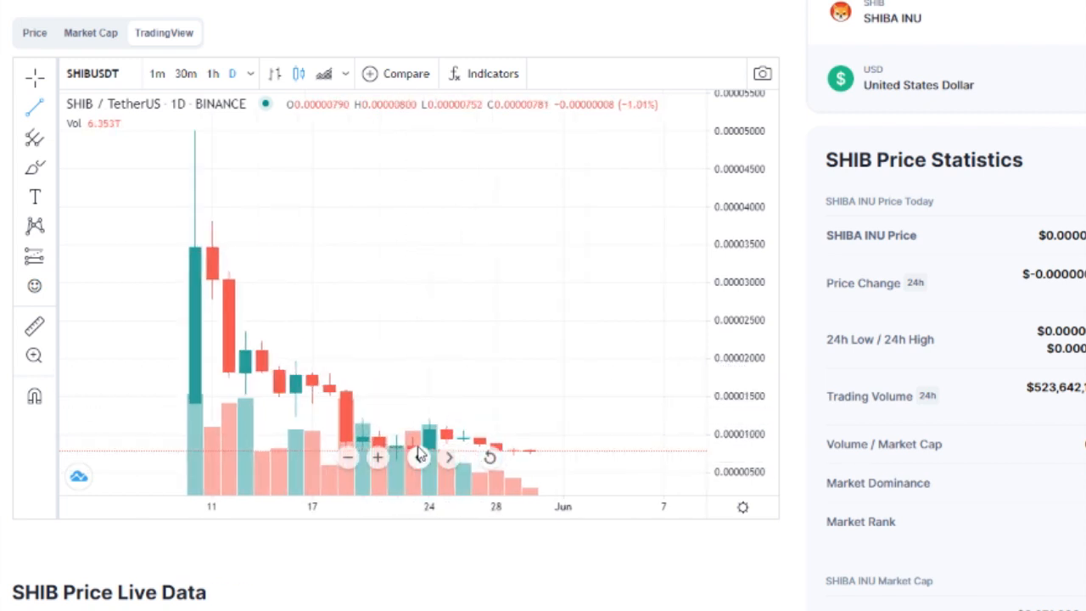